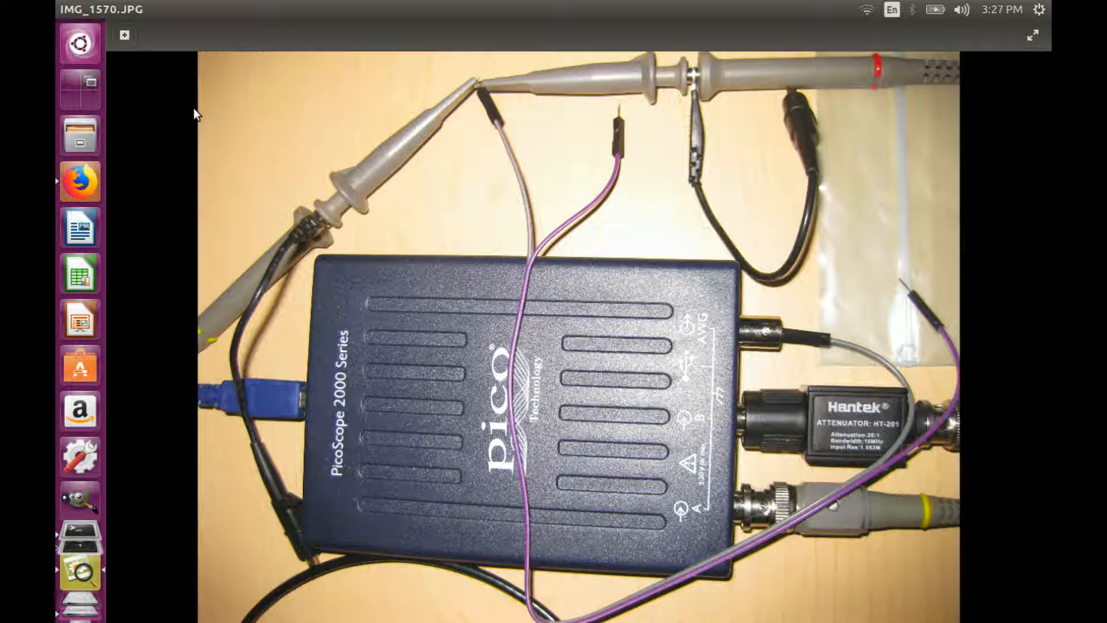
mouse_move(714, 482)
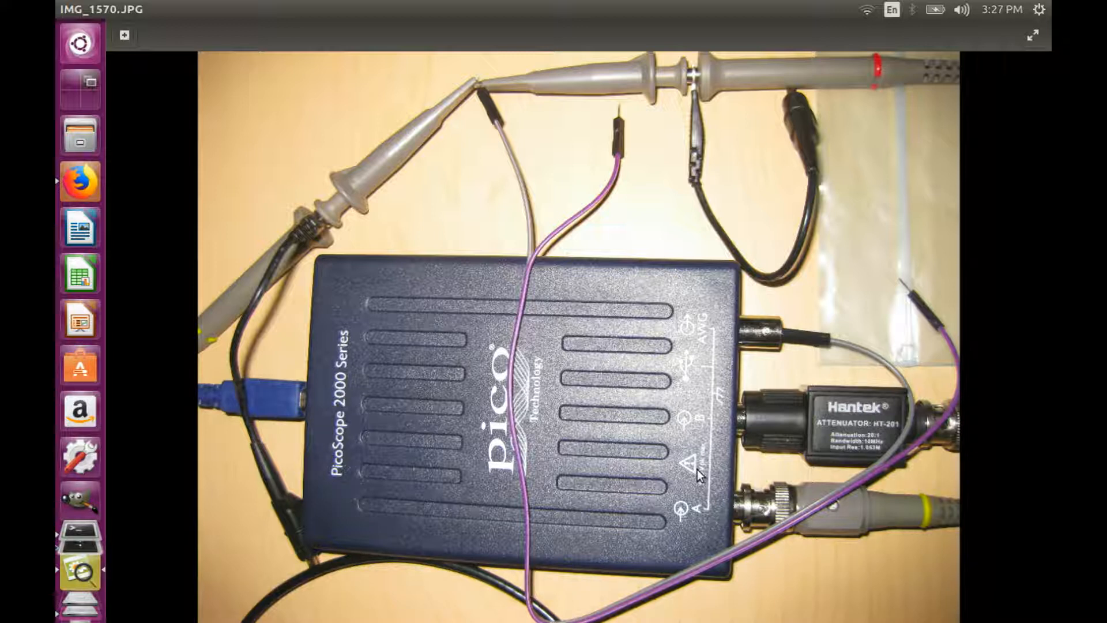
mouse_move(153, 115)
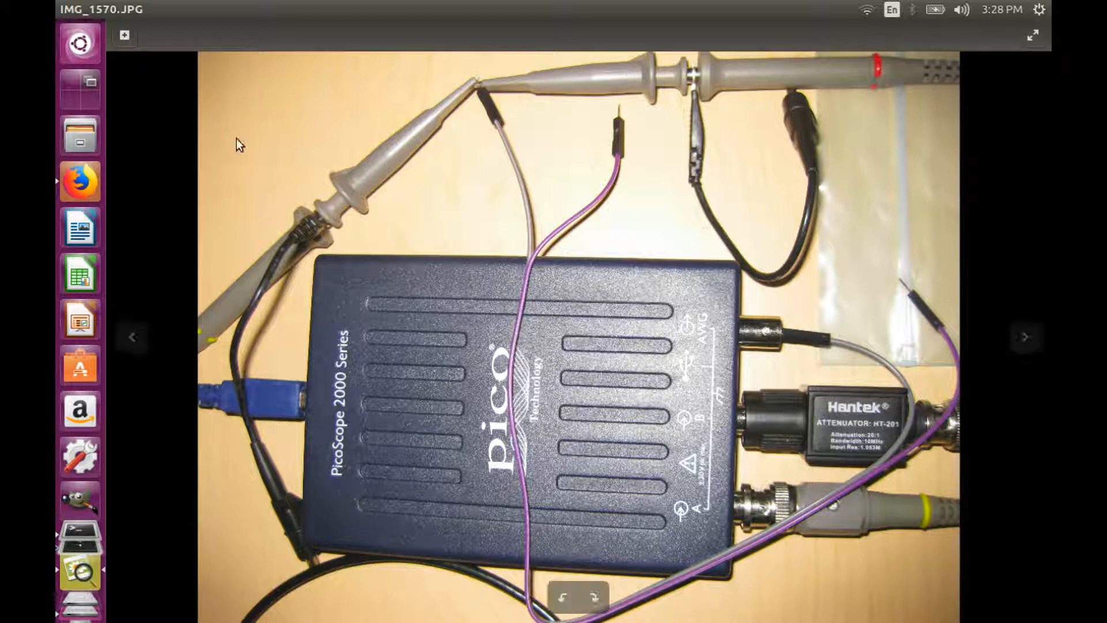
- Bring the PicoScope 2000 Specifications page to the front and scroll its table
left_click(80, 181)
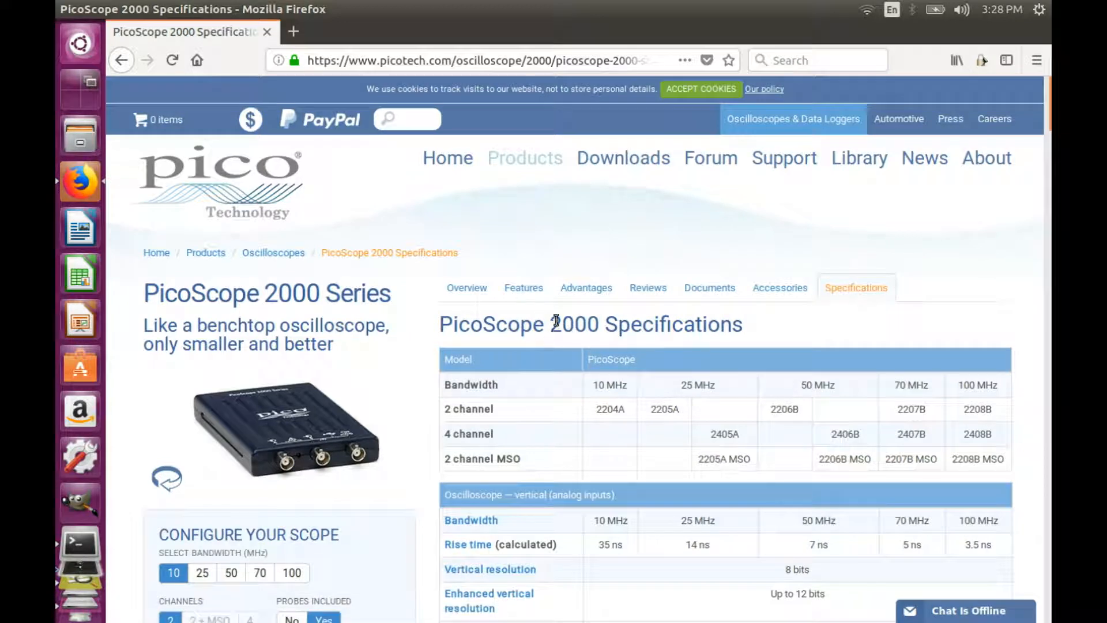
scroll("down", 3)
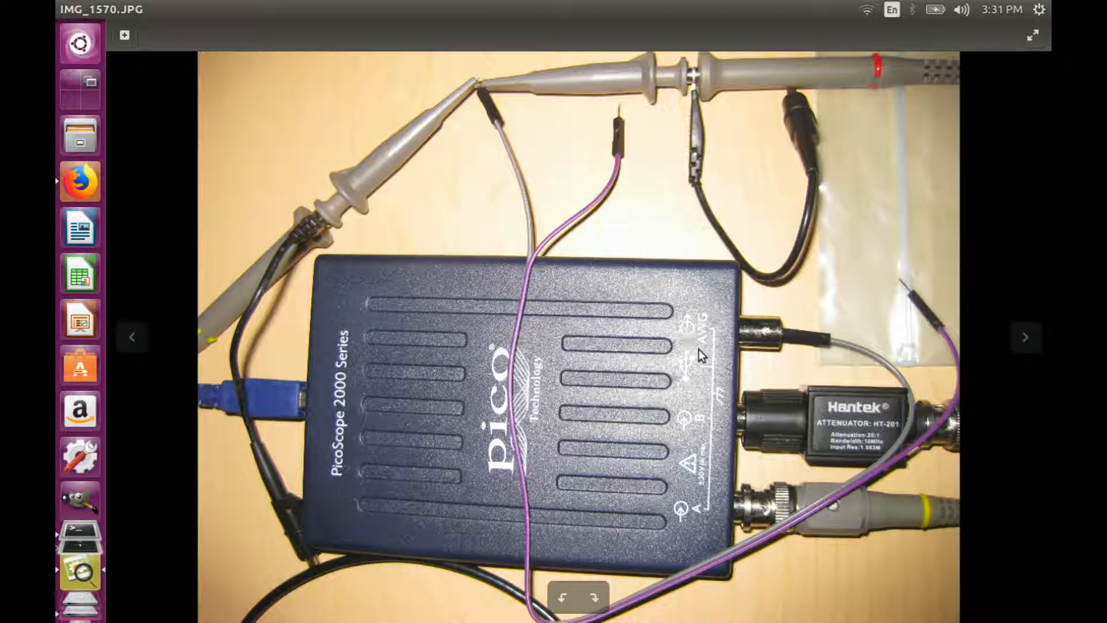
mouse_move(702, 355)
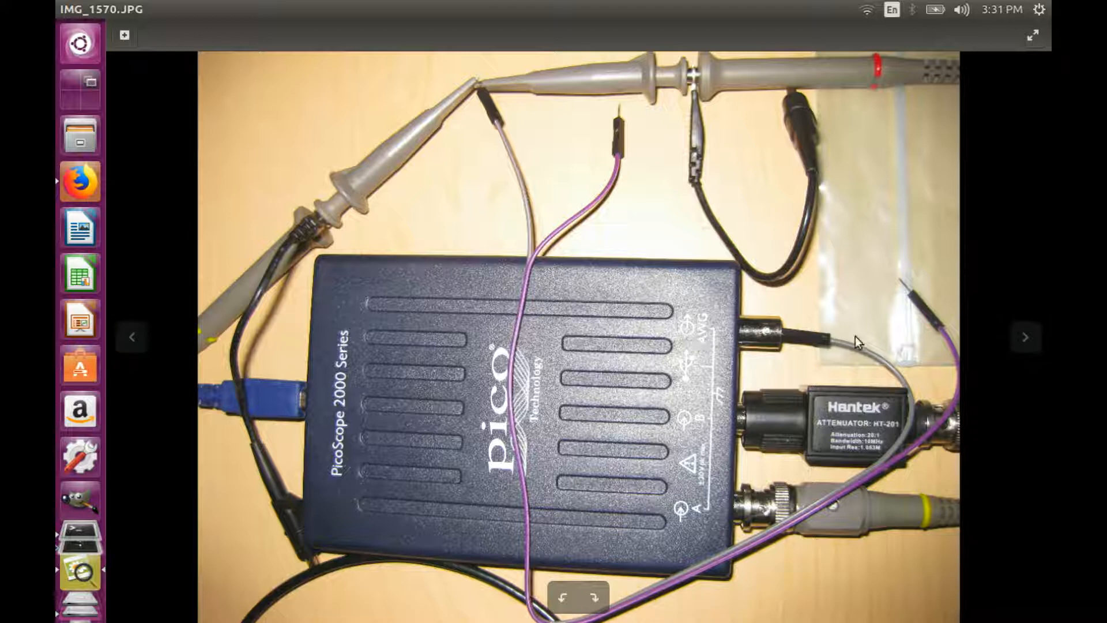
mouse_move(558, 229)
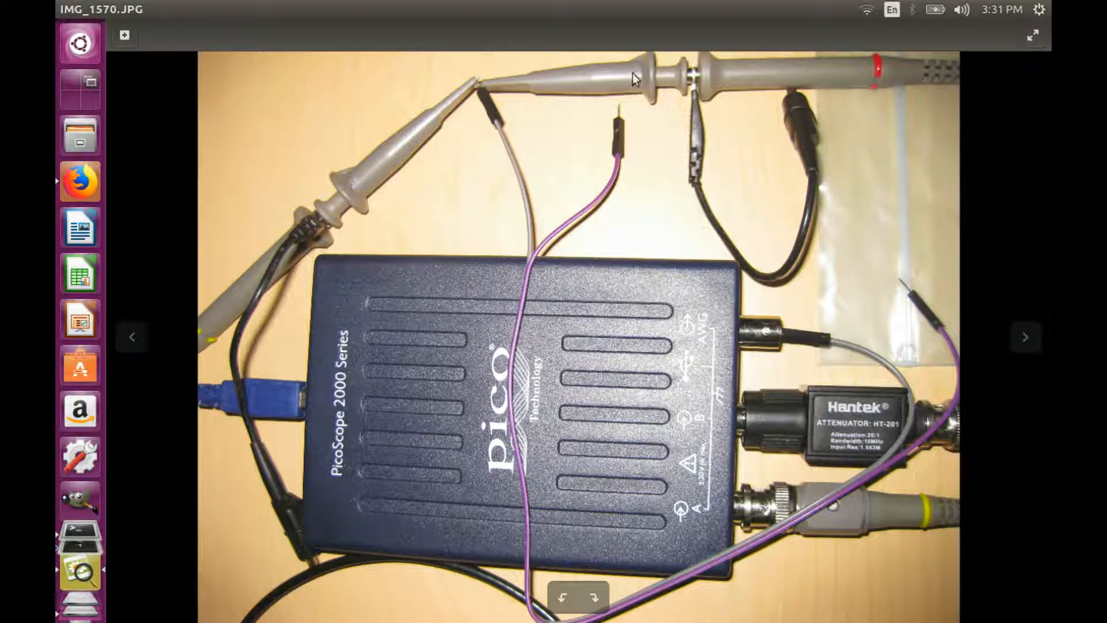
mouse_move(369, 150)
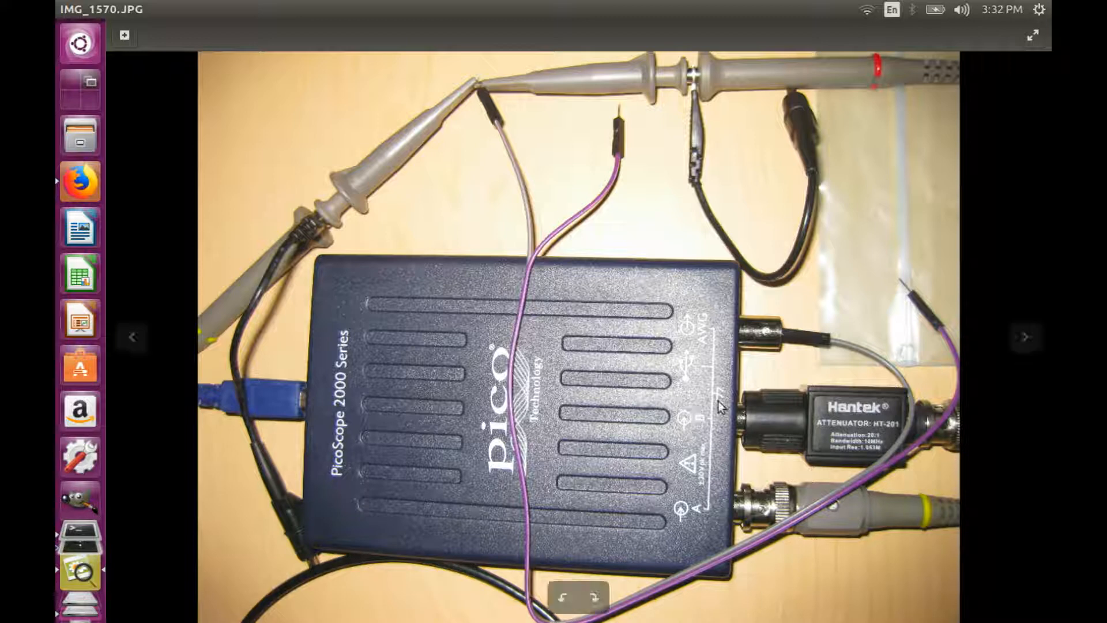
mouse_move(136, 542)
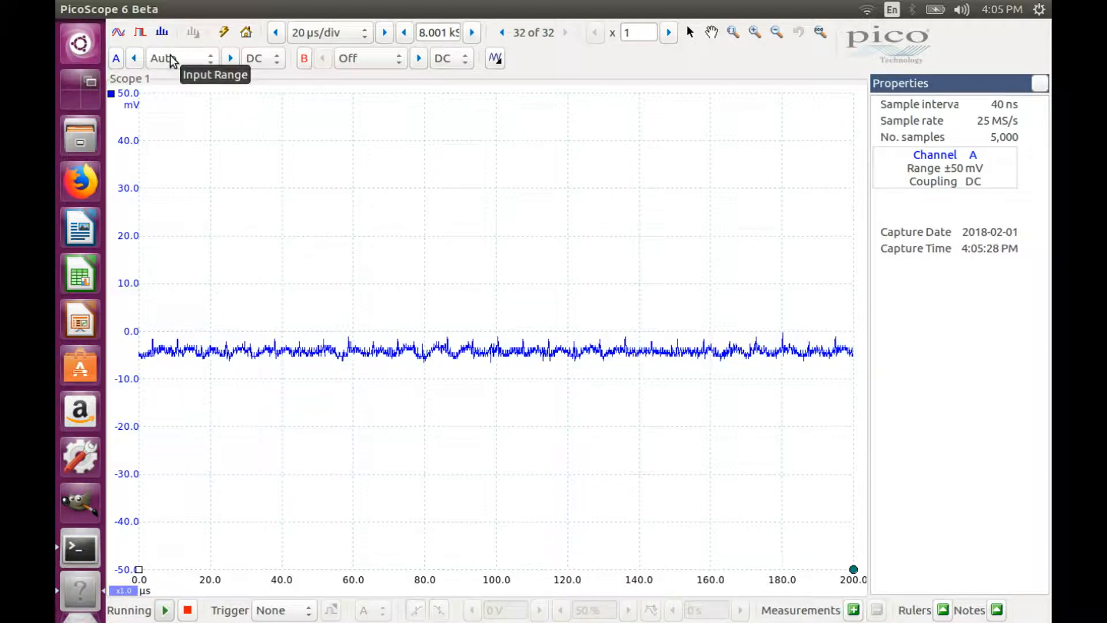
- Set channel A's input range to ±2 V and channel B's to ±2 V
left_click(180, 58)
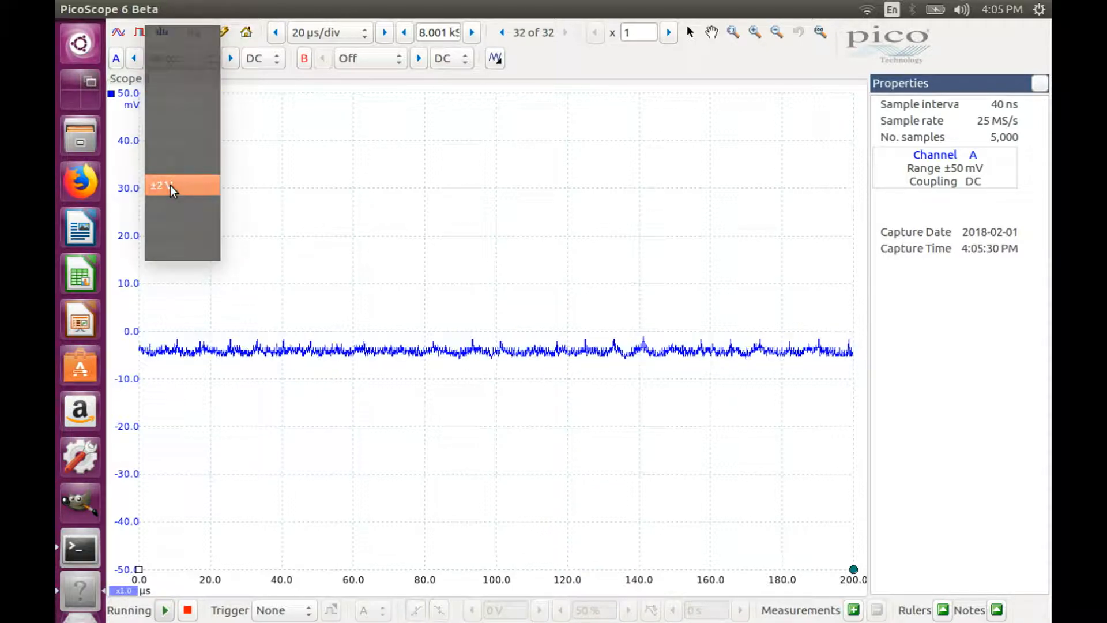
left_click(169, 186)
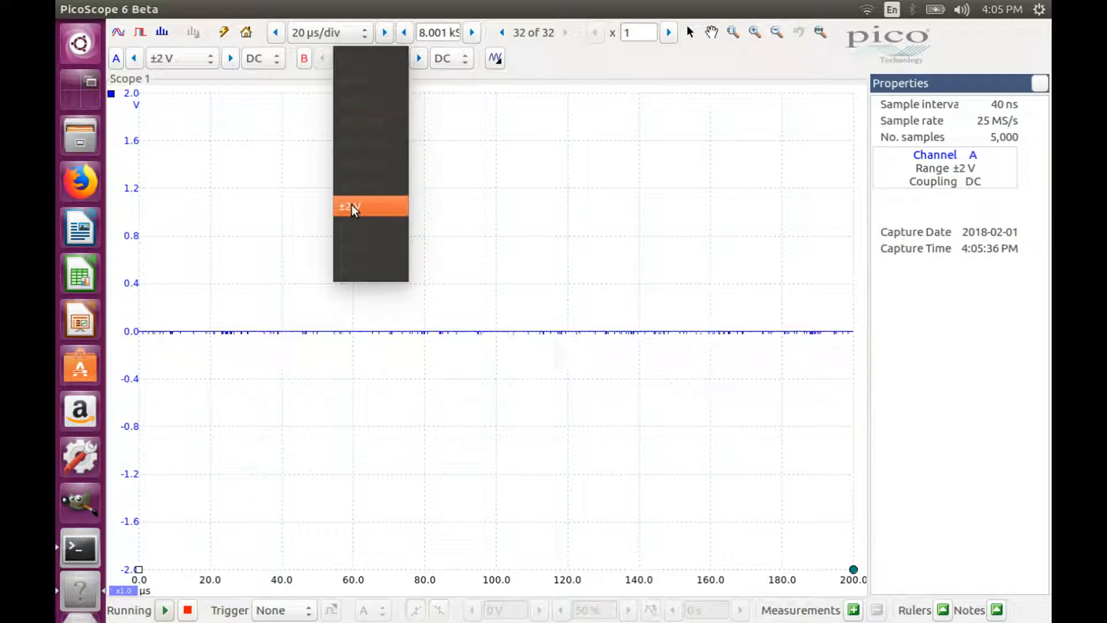
left_click(350, 207)
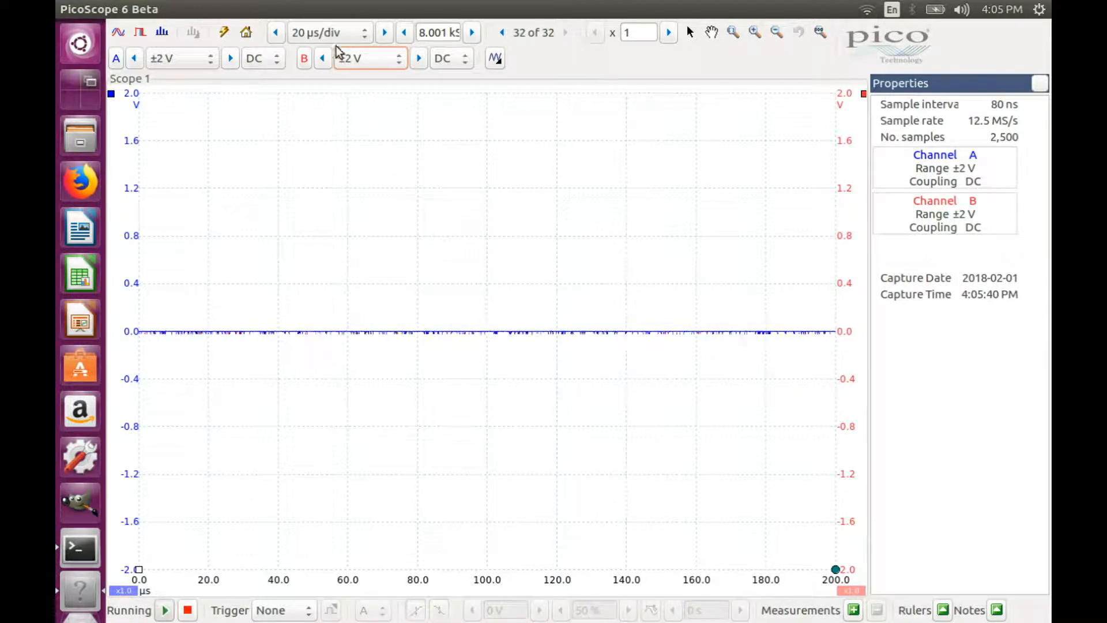
mouse_move(327, 32)
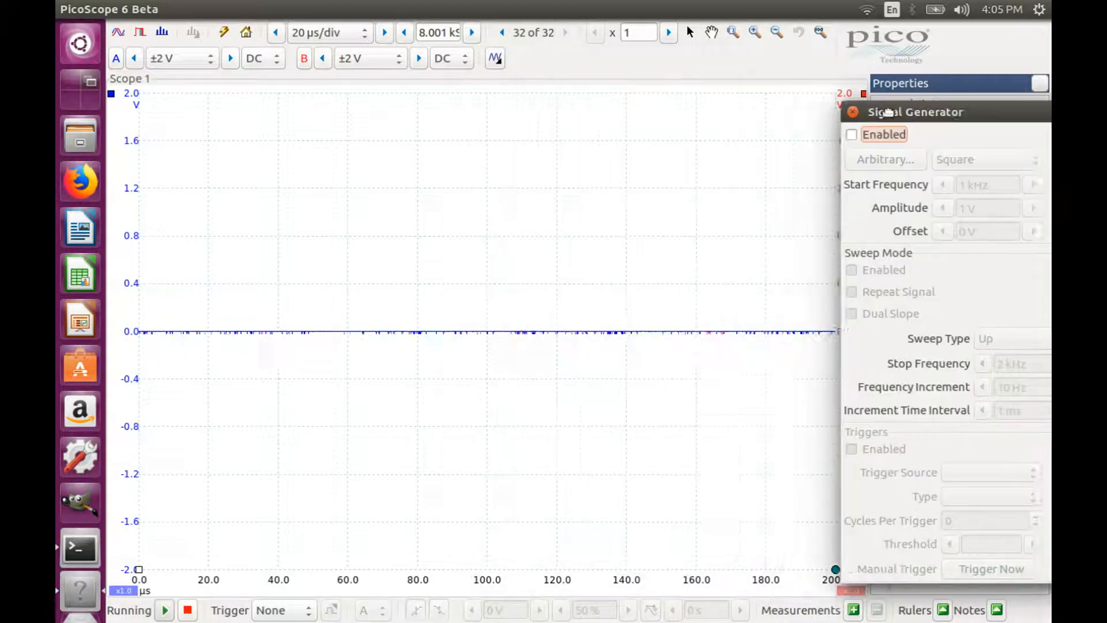
- Enable the signal generator output
left_click(852, 134)
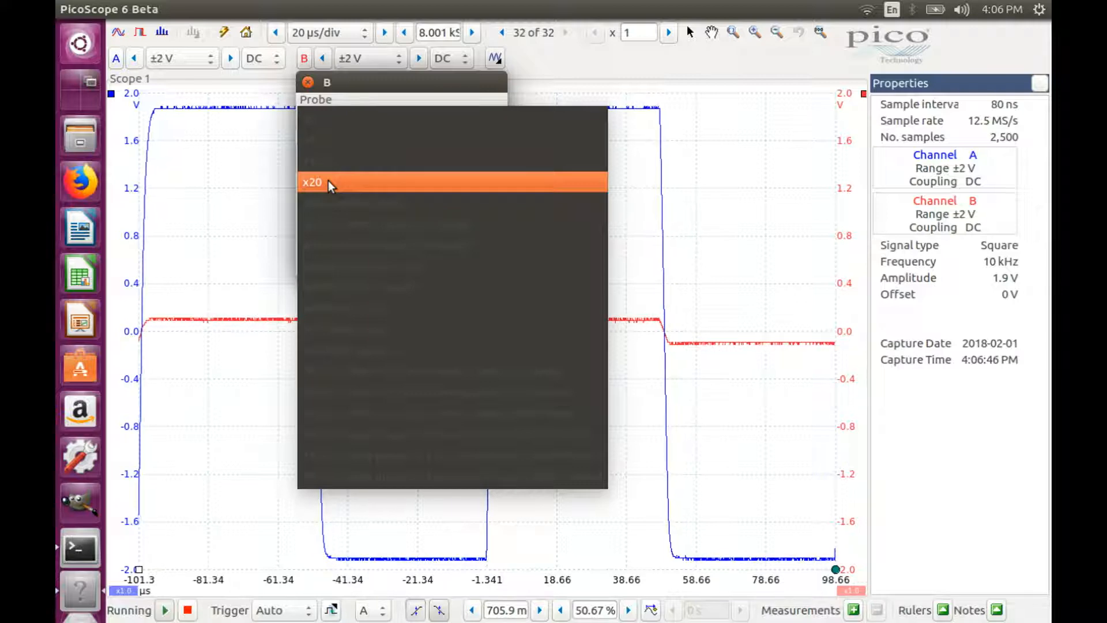
- Apply the x20 probe scaling to channel B and dismiss its settings
left_click(313, 182)
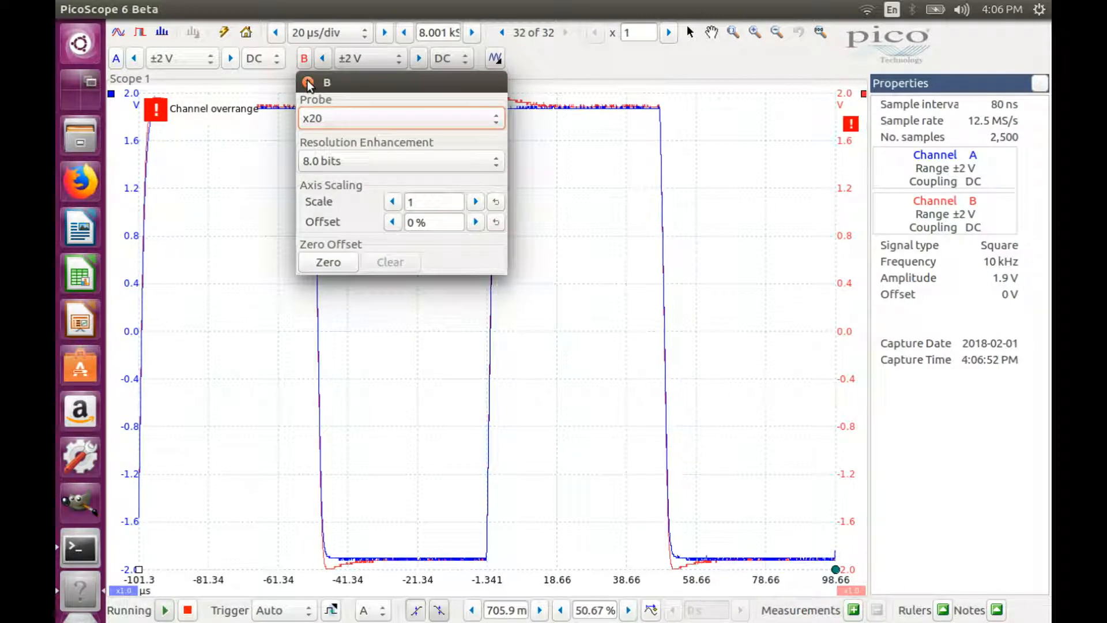
left_click(425, 221)
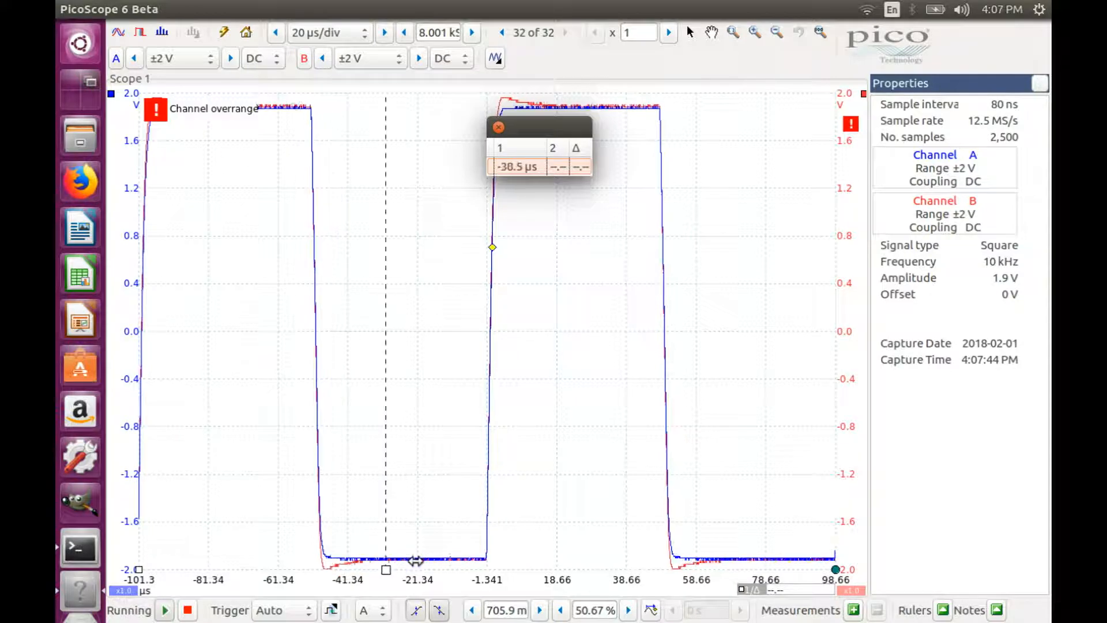
- Place two time rulers on the square wave's rising and falling edges
left_click_drag(386, 568, 492, 568)
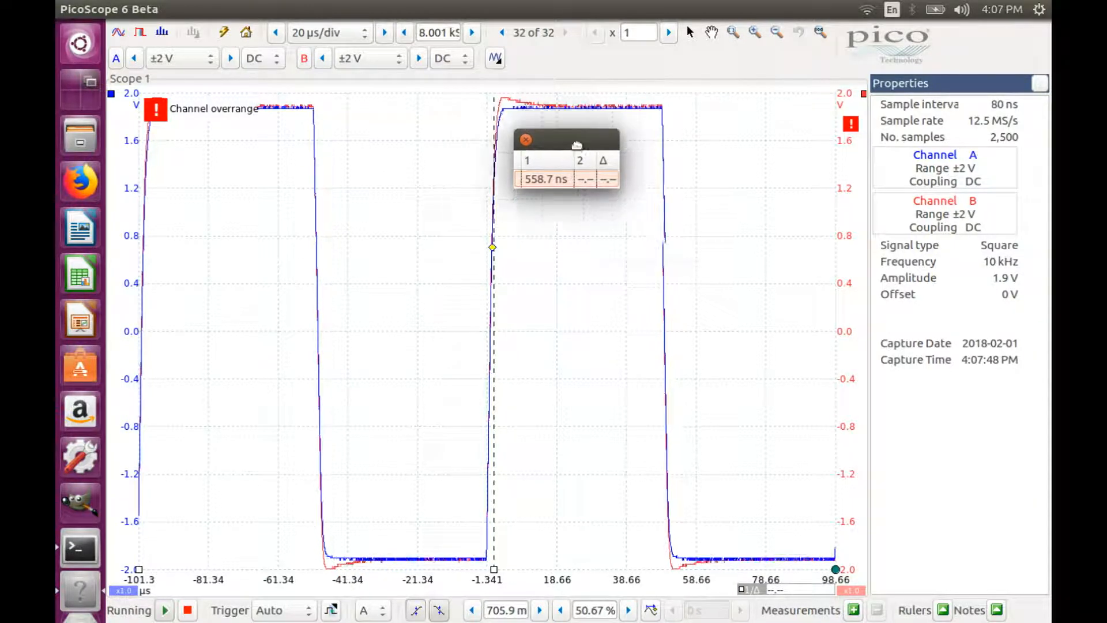
left_click_drag(569, 140, 921, 430)
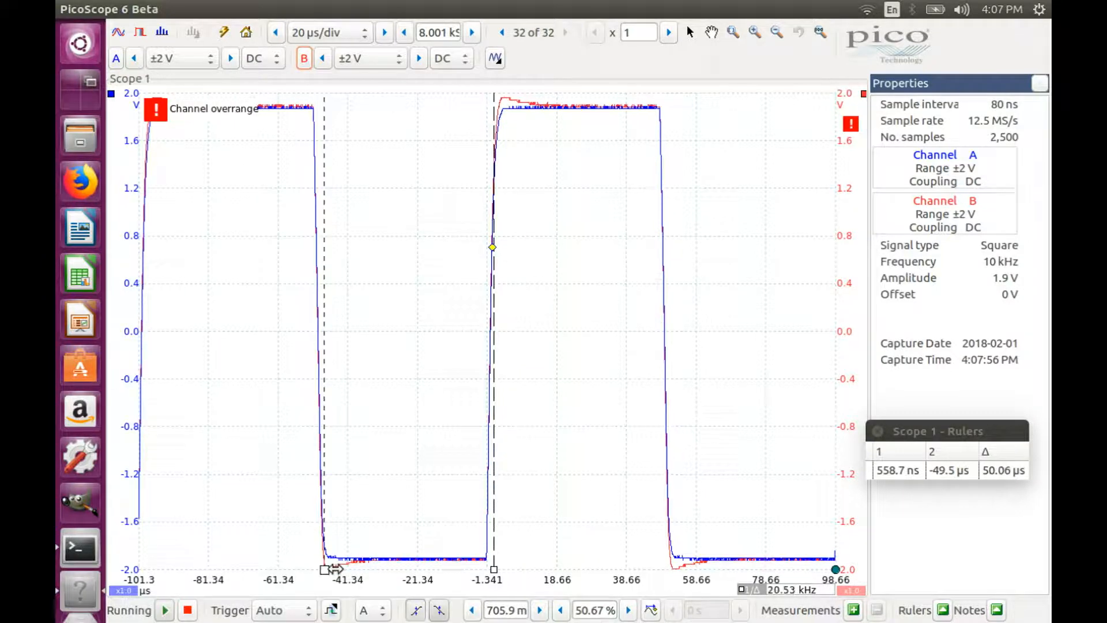
left_click_drag(325, 570, 540, 570)
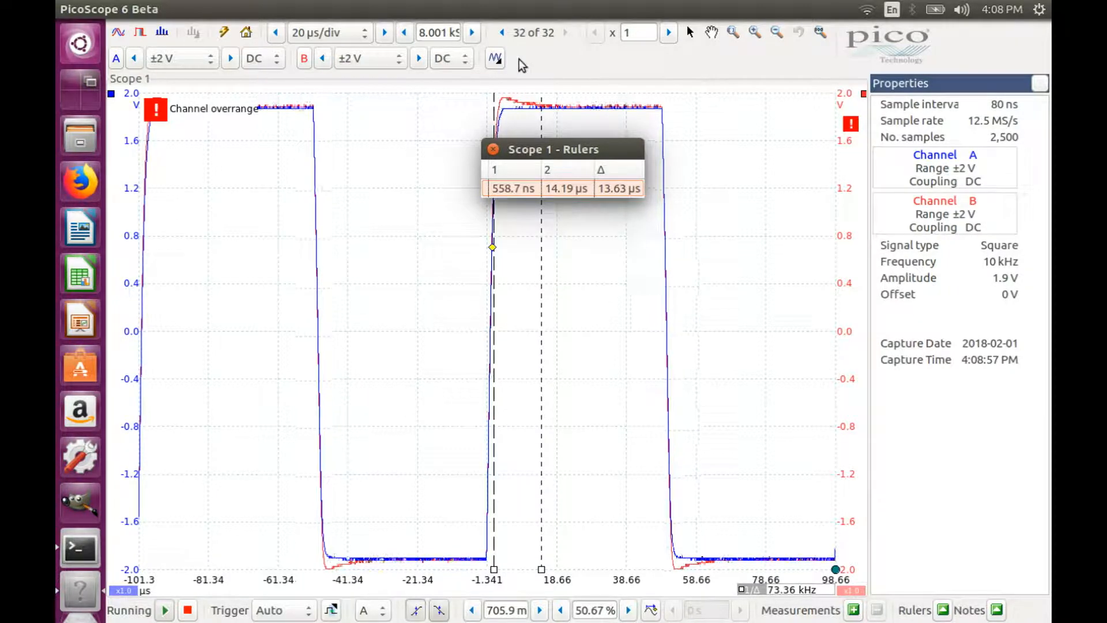
- At 1.9 V amplitude, switch the generator waveform to Sine and then Triangle
left_click(495, 57)
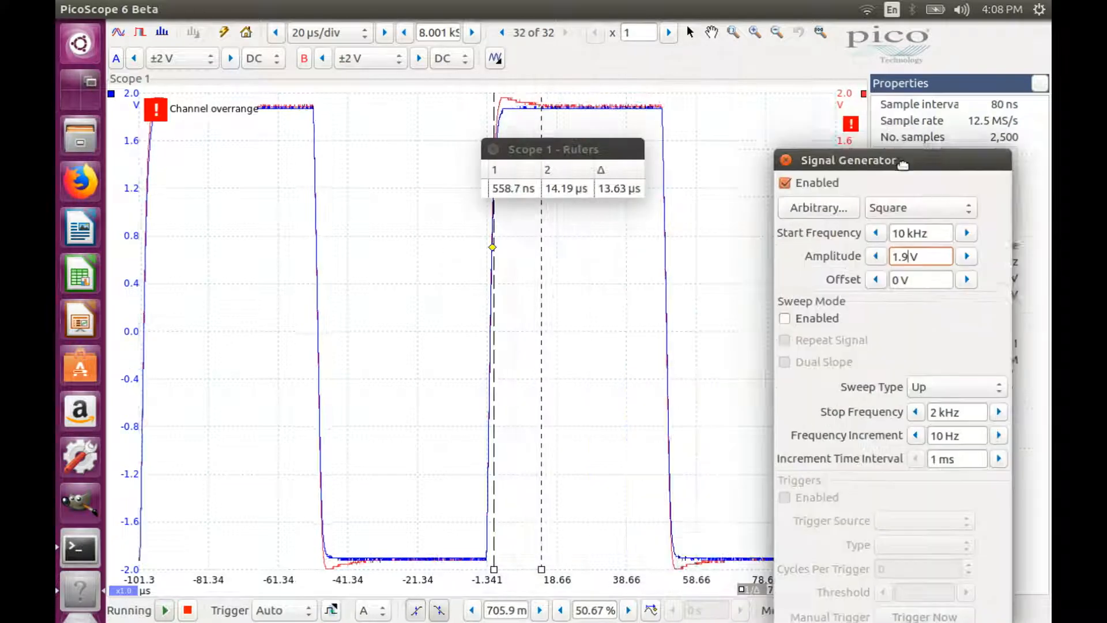
left_click(920, 207)
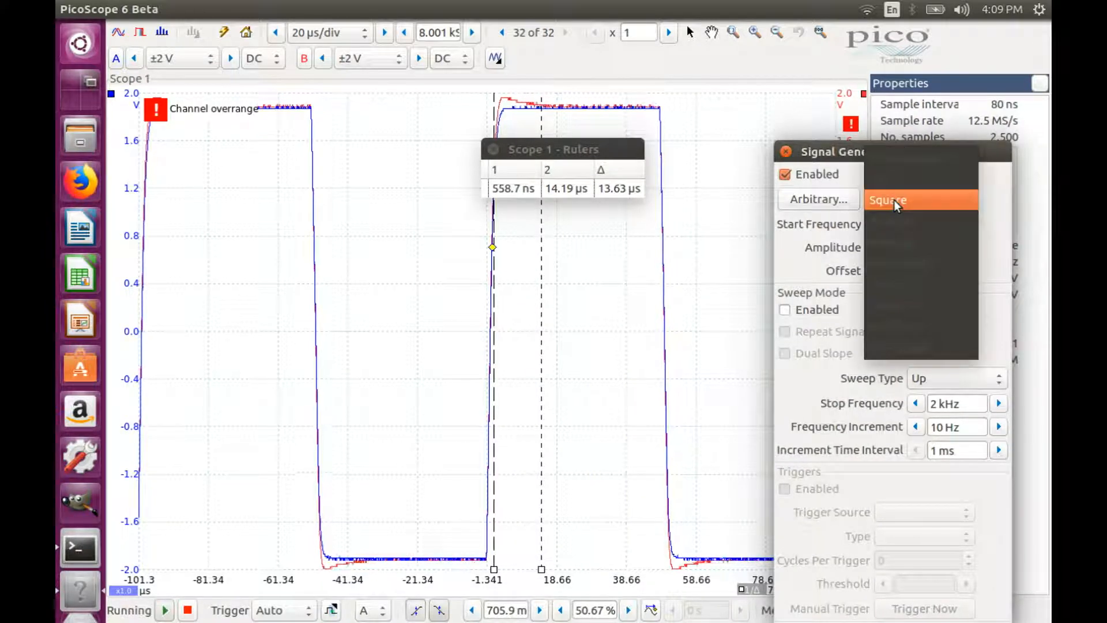
left_click(920, 198)
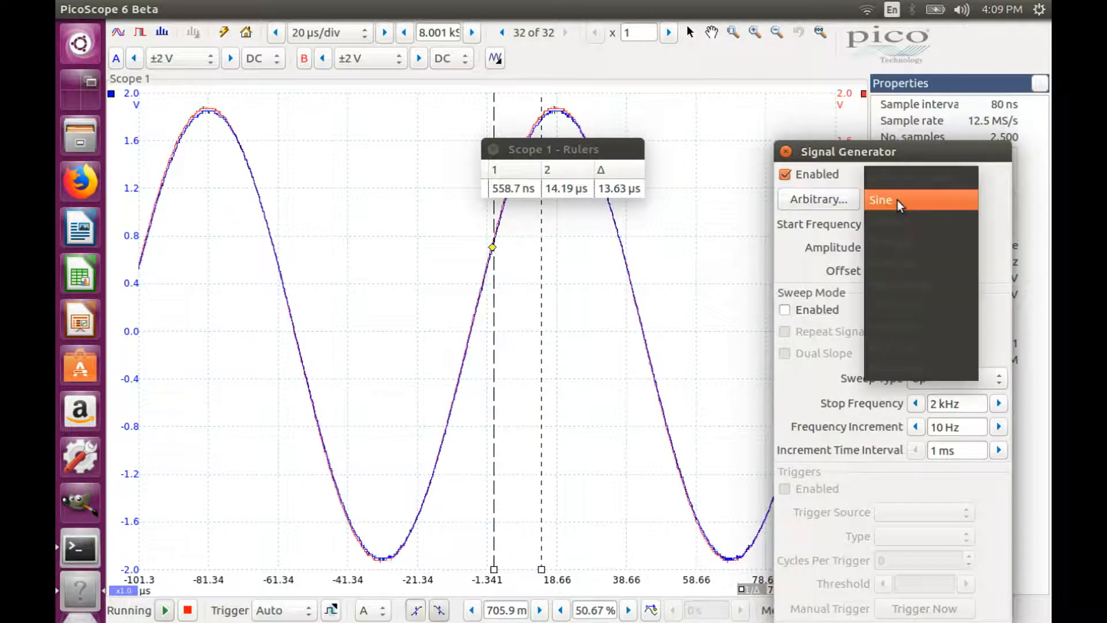
mouse_move(901, 242)
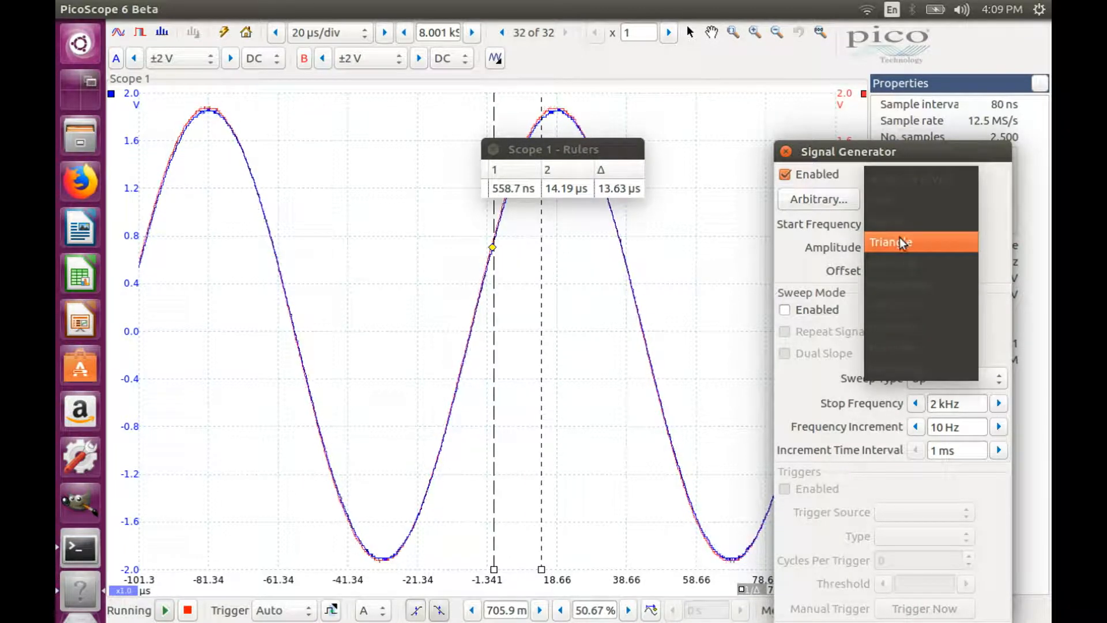
left_click(891, 243)
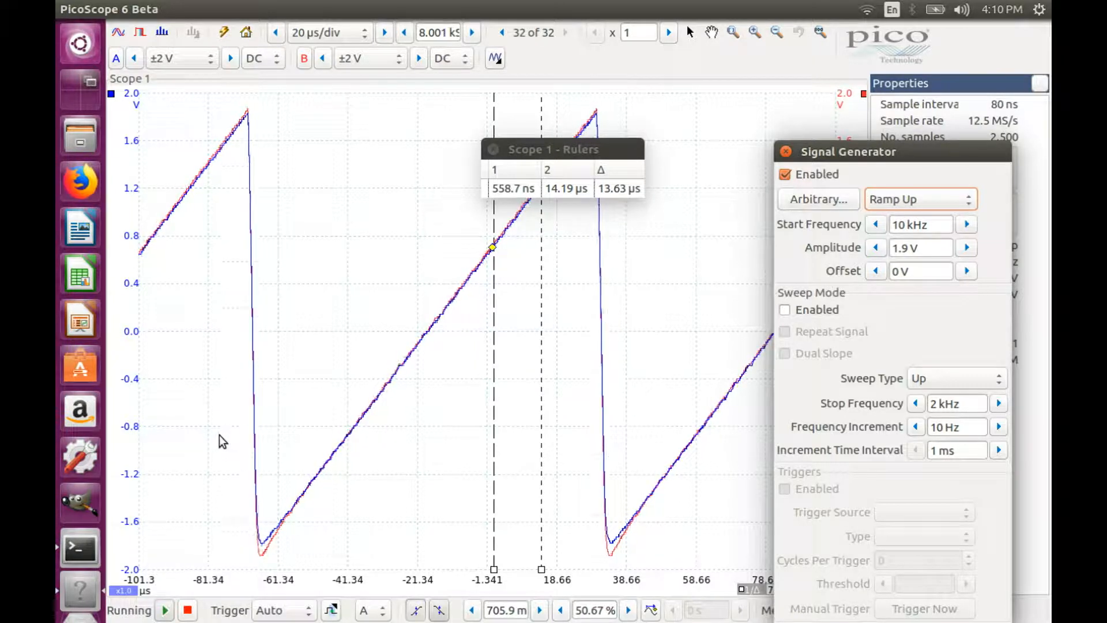
- Set the generator to a Square wave at 0.1 V amplitude
left_click(920, 198)
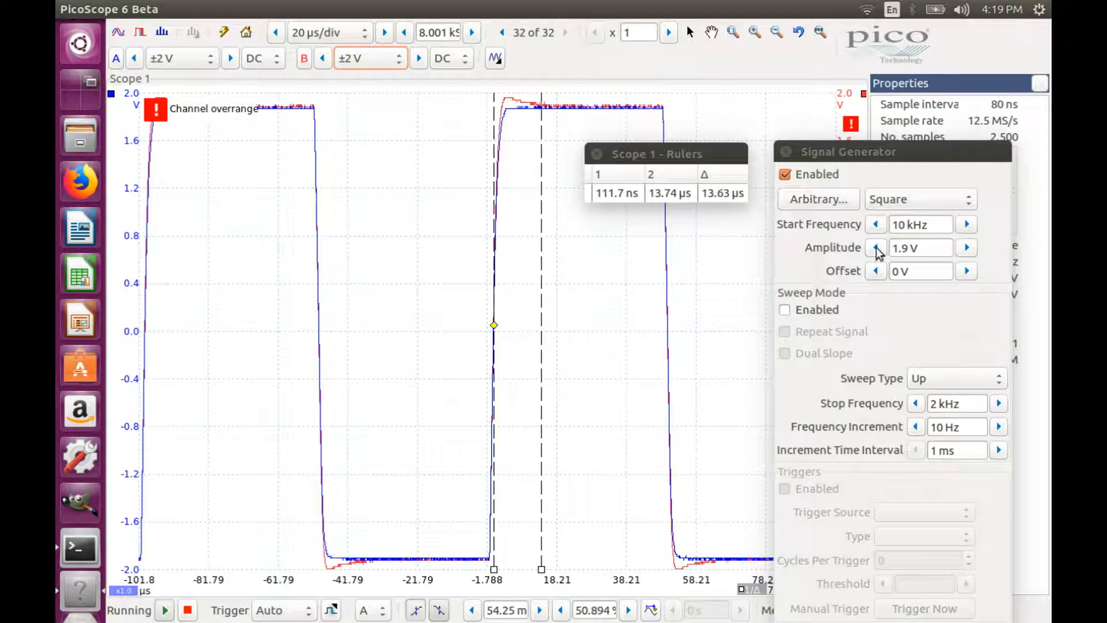
left_click(921, 247)
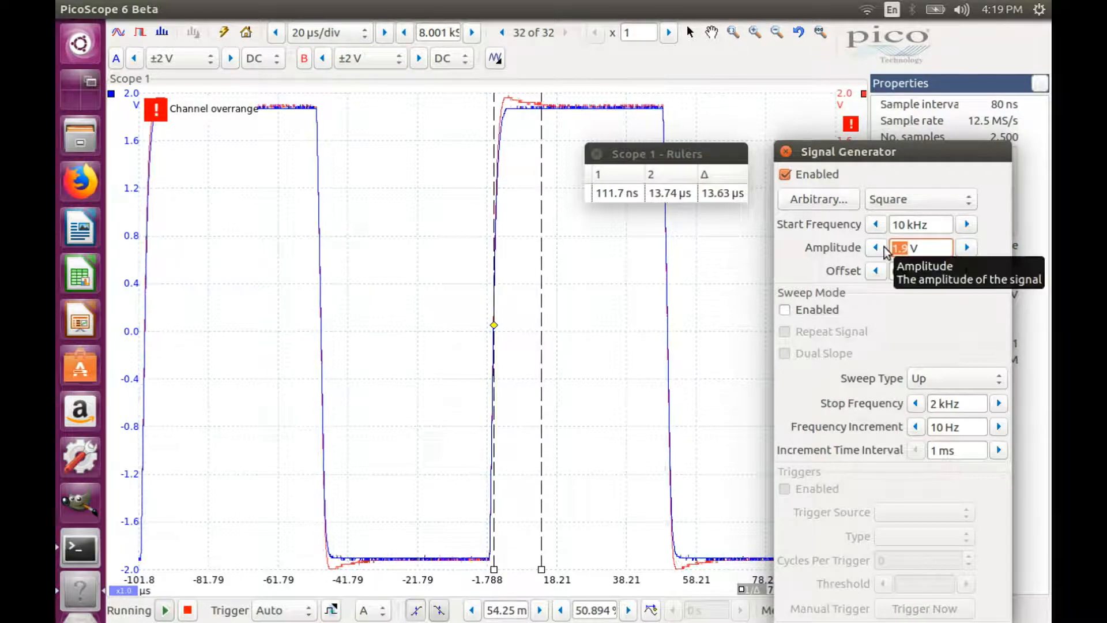
type("0.1")
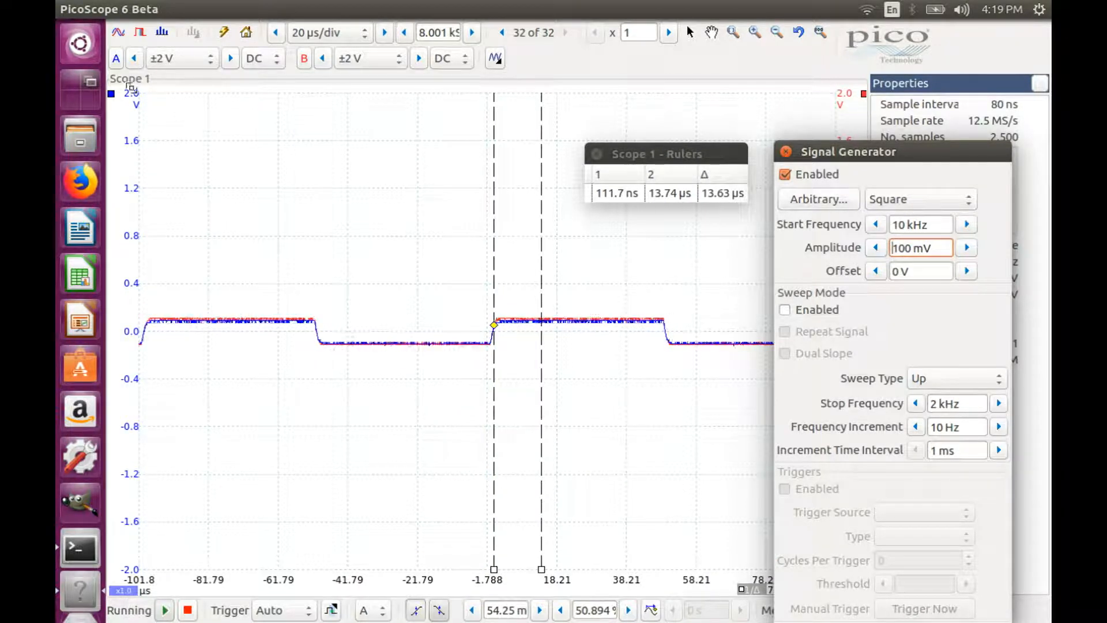
left_click(178, 58)
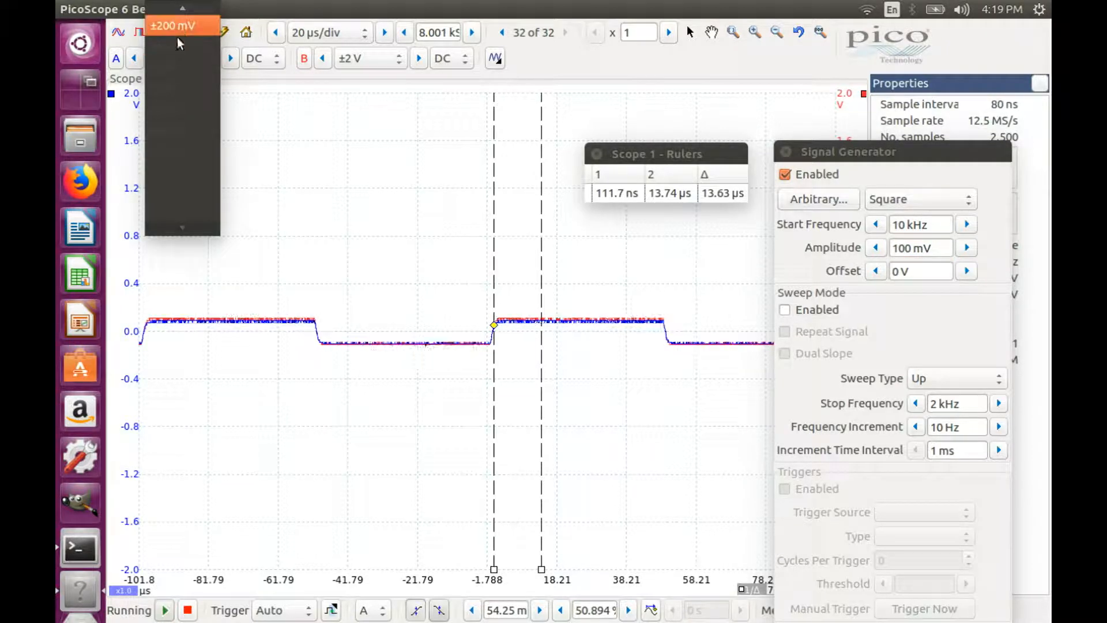
- Set channel A's range to ±100 mV and channel B's to ±1 V
left_click(173, 57)
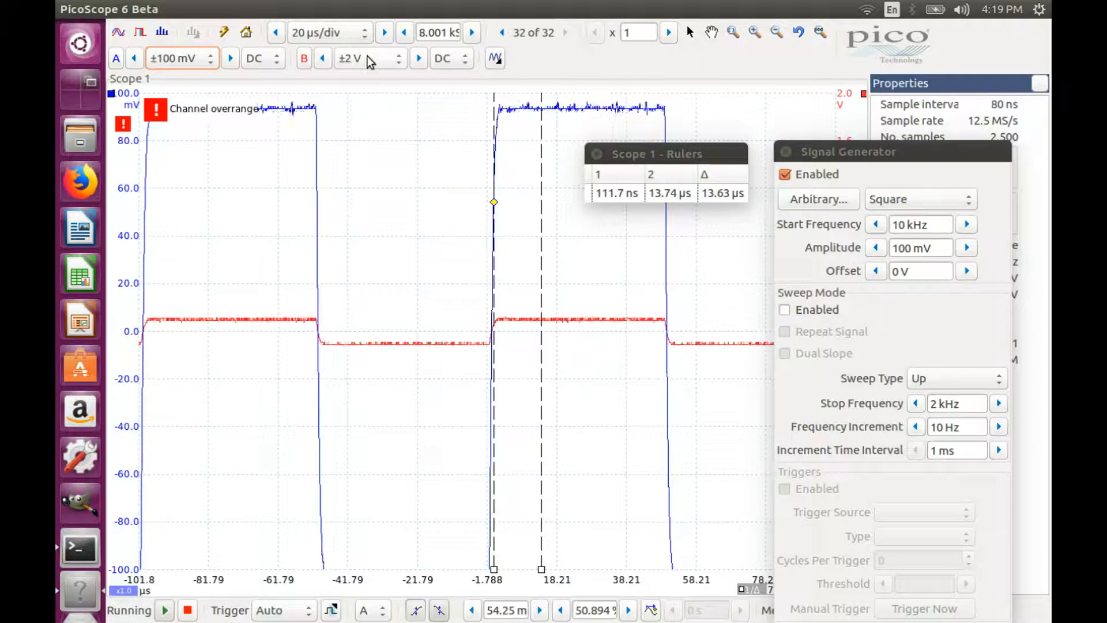
left_click(357, 58)
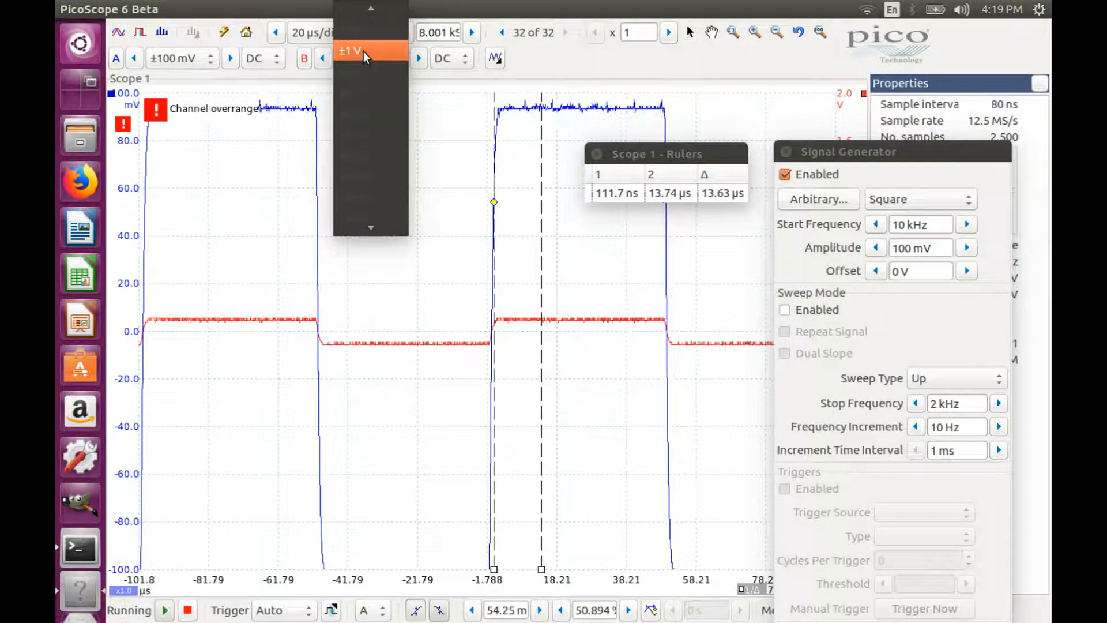
left_click(350, 49)
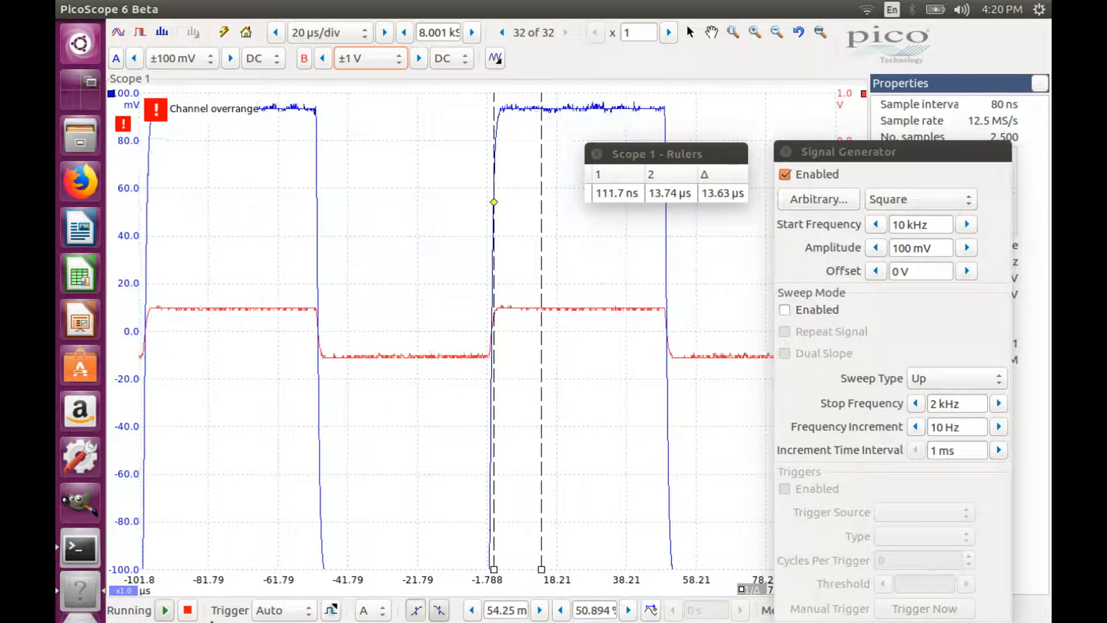
- Stop capturing to freeze both square-wave traces
left_click(188, 610)
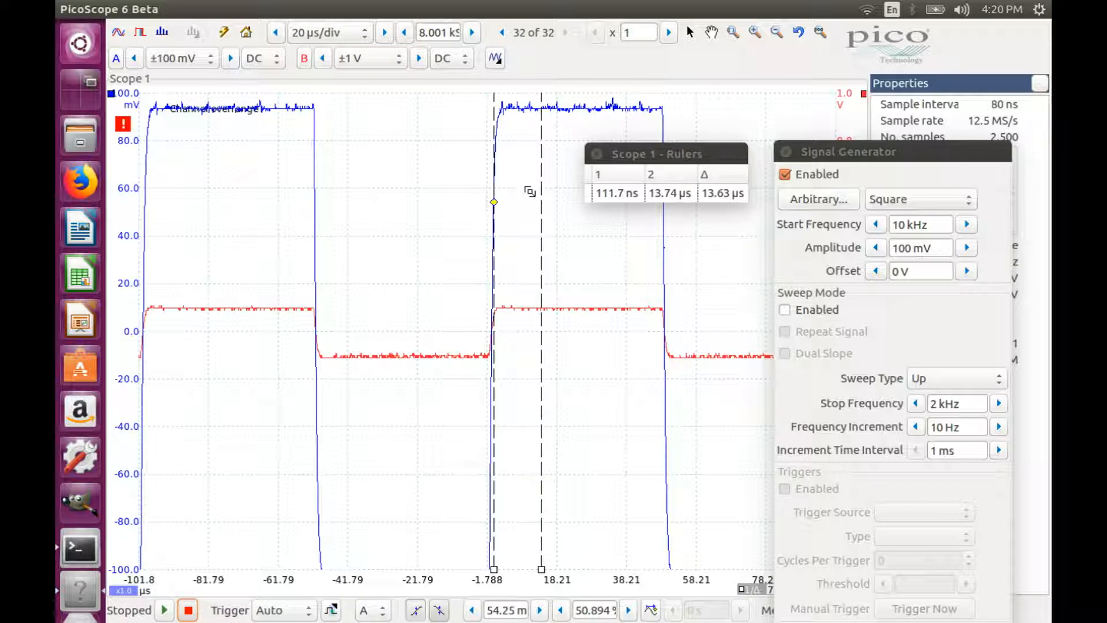
mouse_move(671, 67)
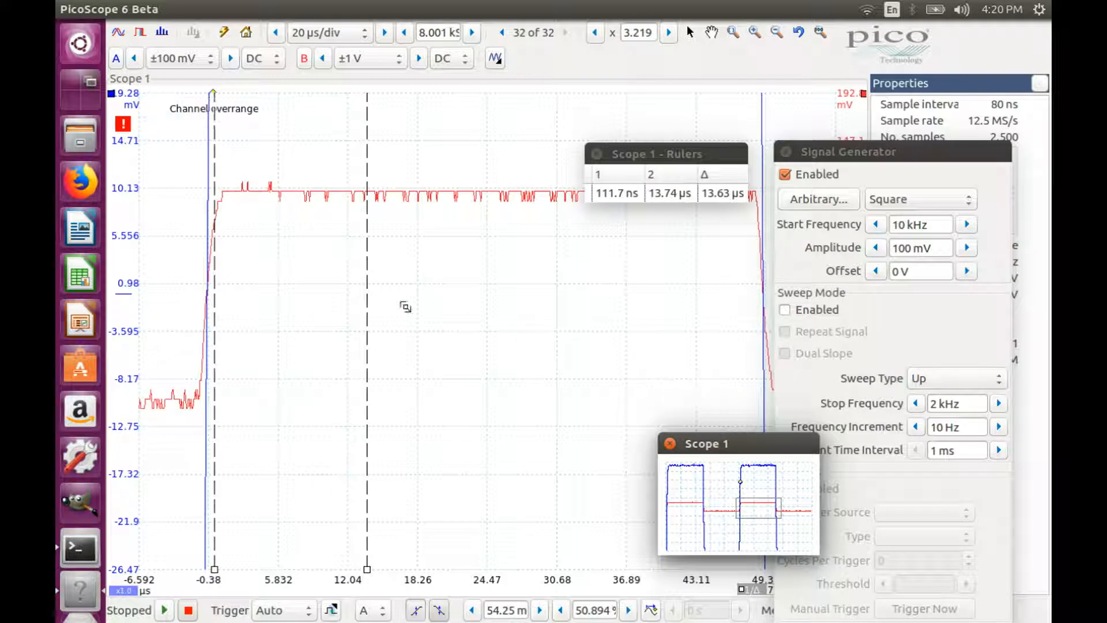
mouse_move(238, 227)
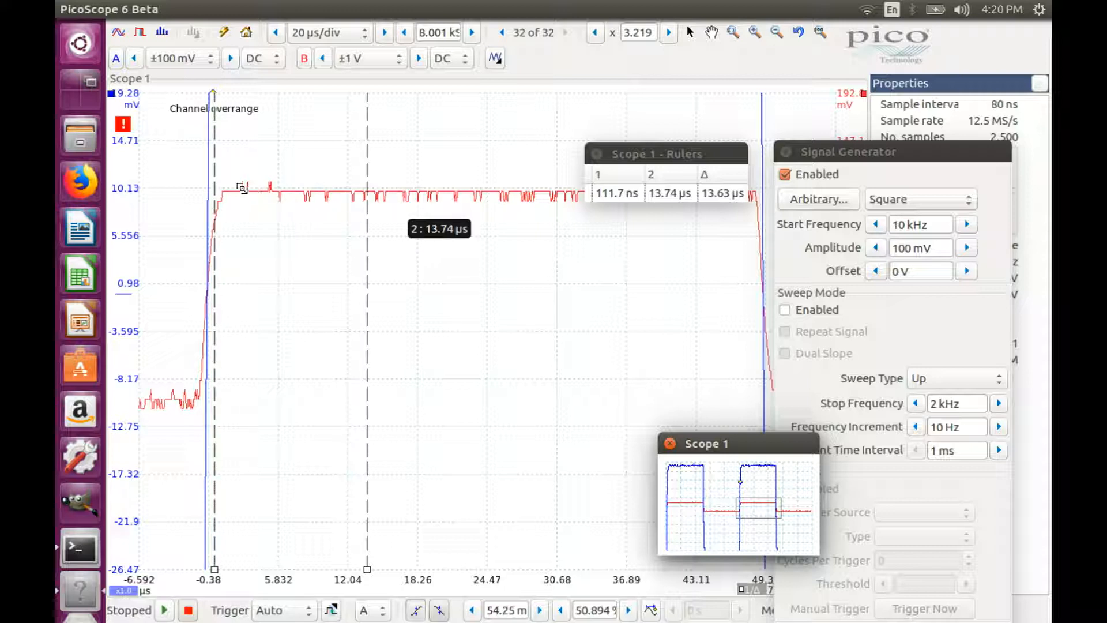
mouse_move(549, 203)
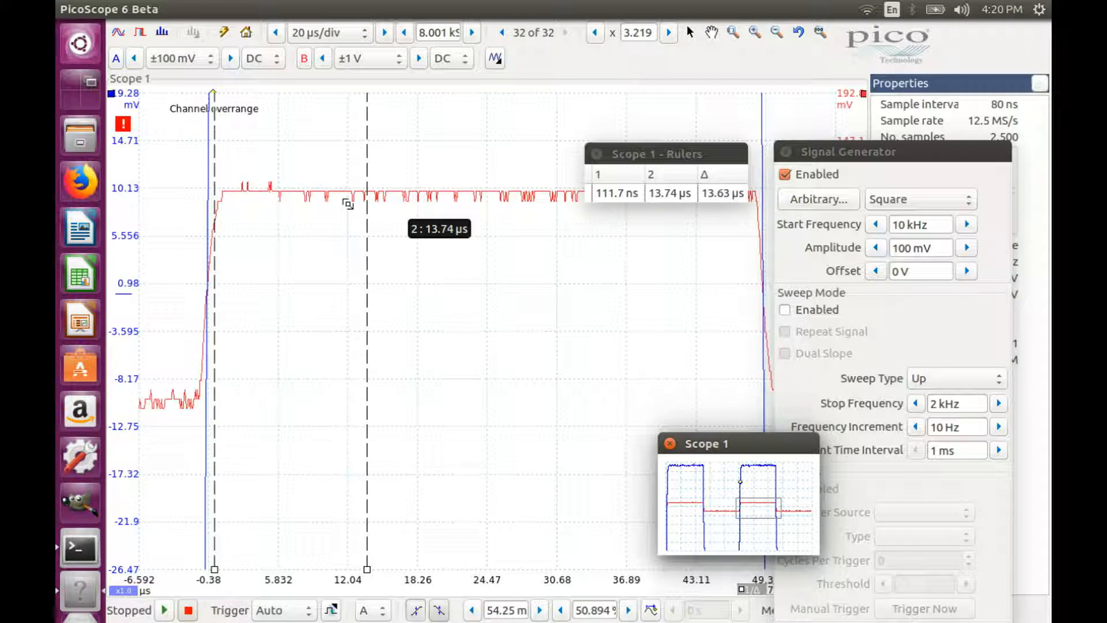
mouse_move(317, 203)
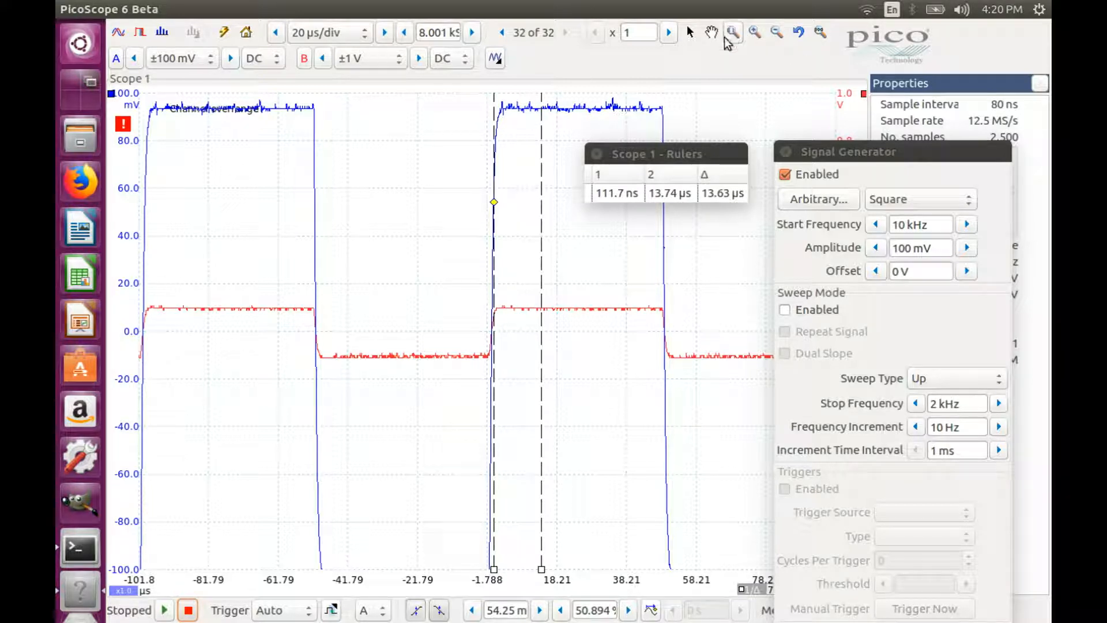
- Zoom on the trace and bring up channel B's probe and resolution settings
left_click_drag(483, 96, 602, 436)
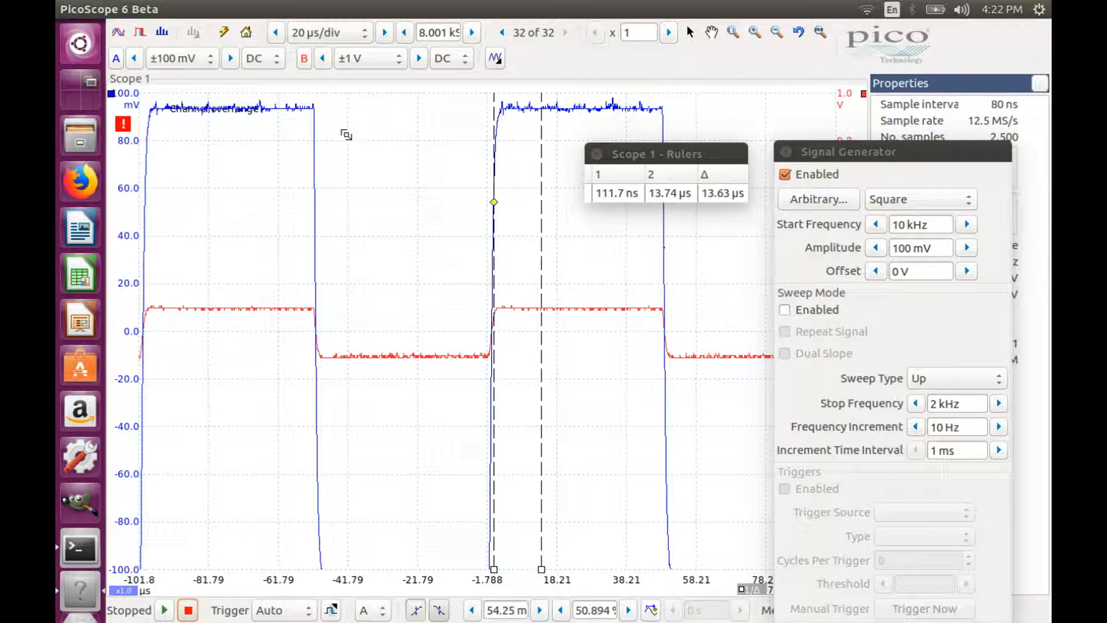
left_click(304, 58)
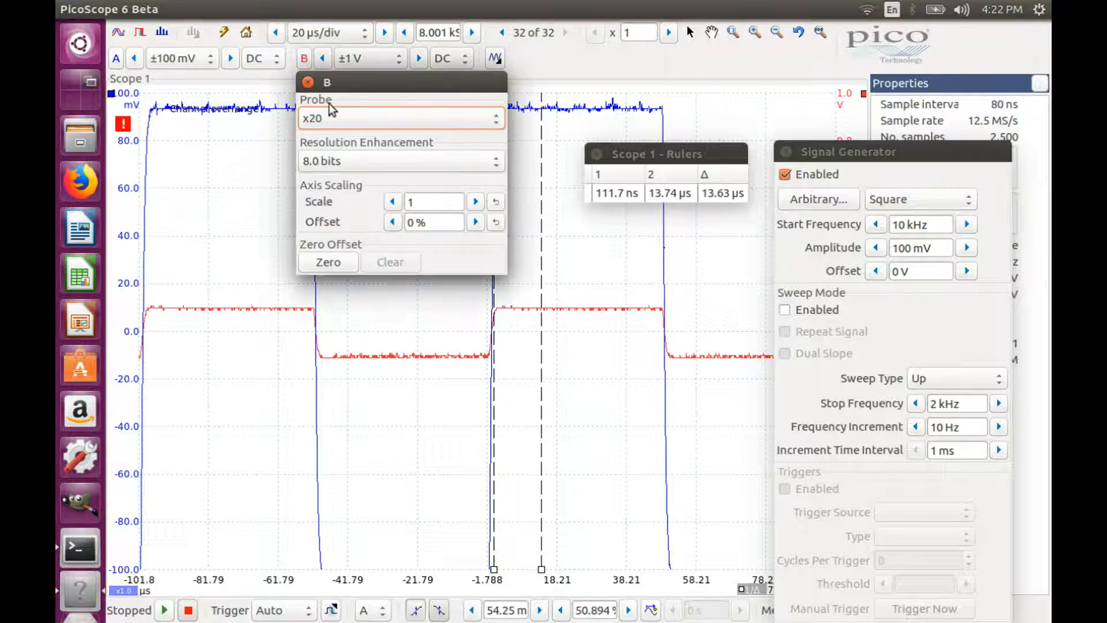